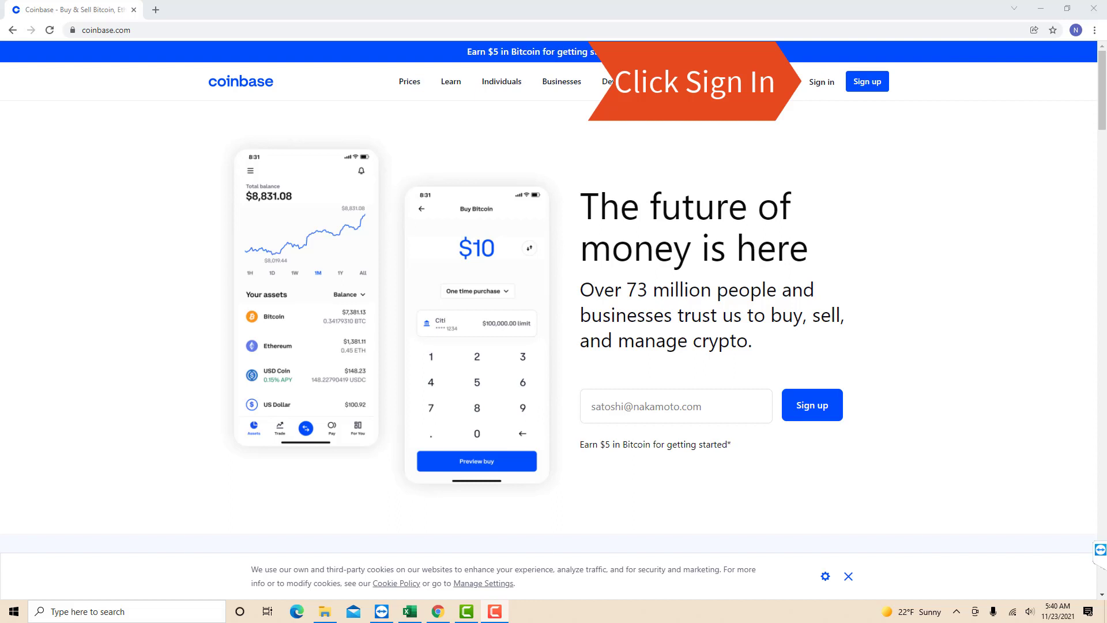
# - Go to the Coinbase sign-in page from the homepage navigation bar
pyautogui.click(821, 81)
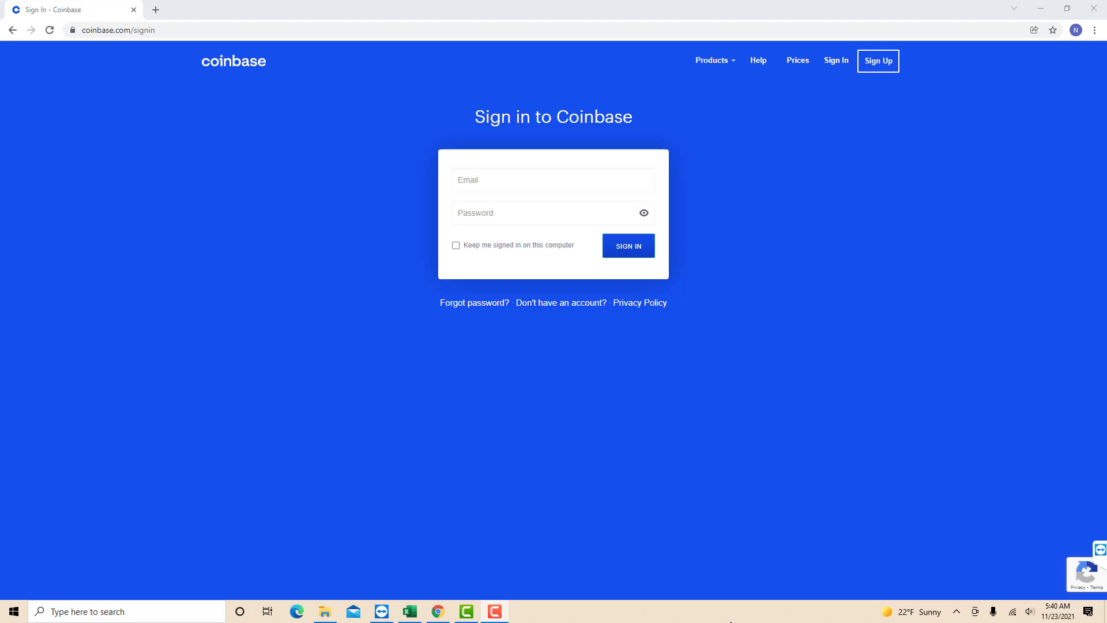
# - Sign in to the account and show the profile menu on the Assets dashboard
pyautogui.click(627, 245)
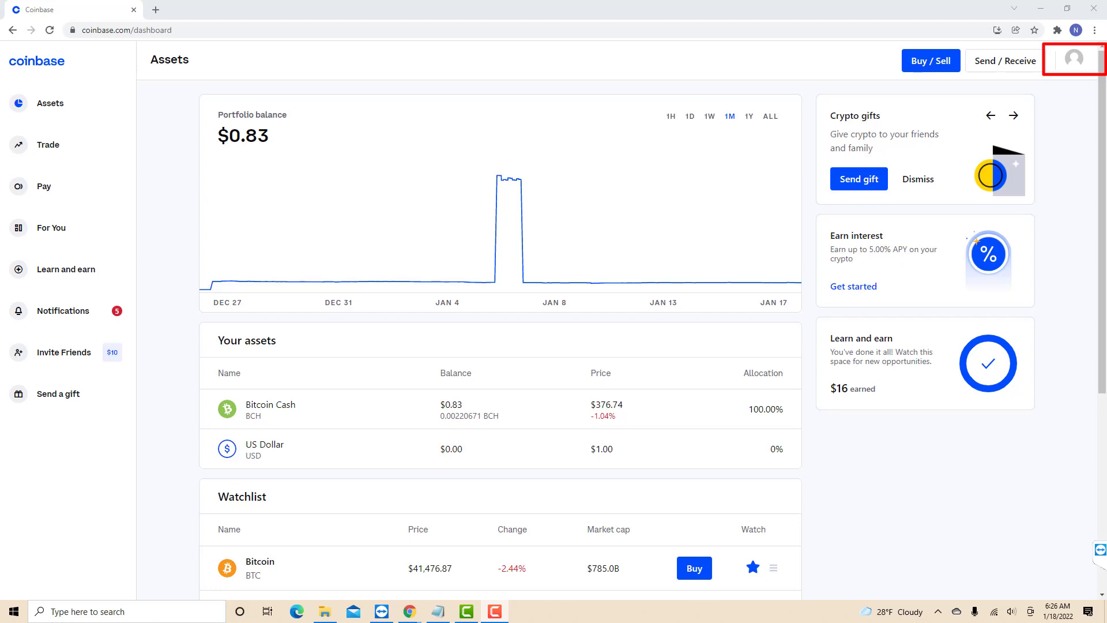
pyautogui.click(1073, 59)
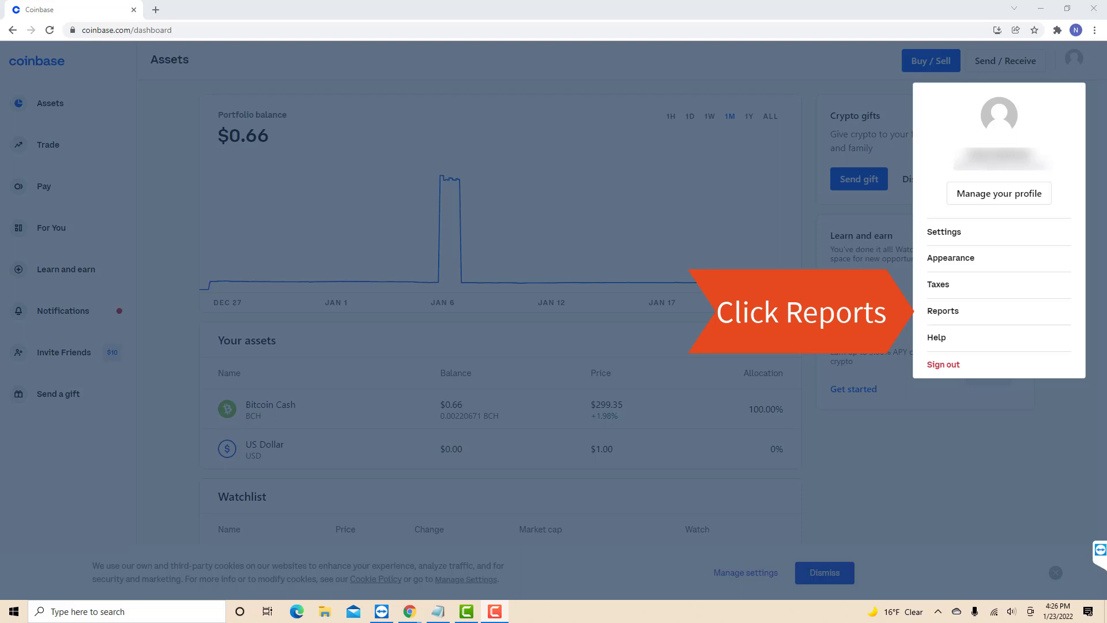
# - Go to Reports and start a Transaction history report, bringing up the Download report dialog
pyautogui.click(942, 310)
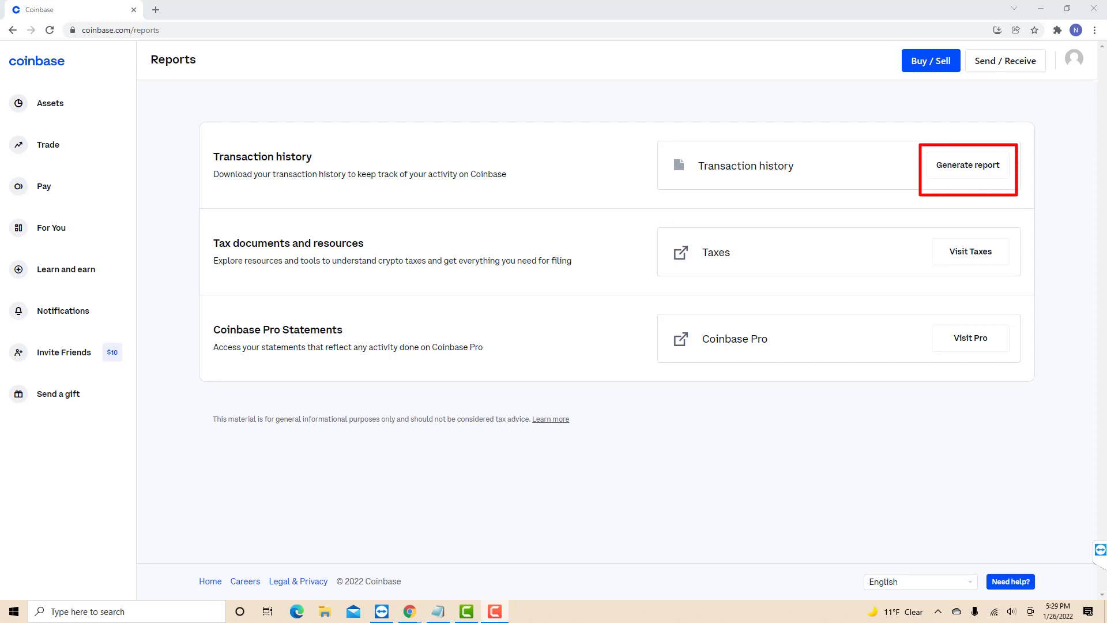
pyautogui.click(967, 165)
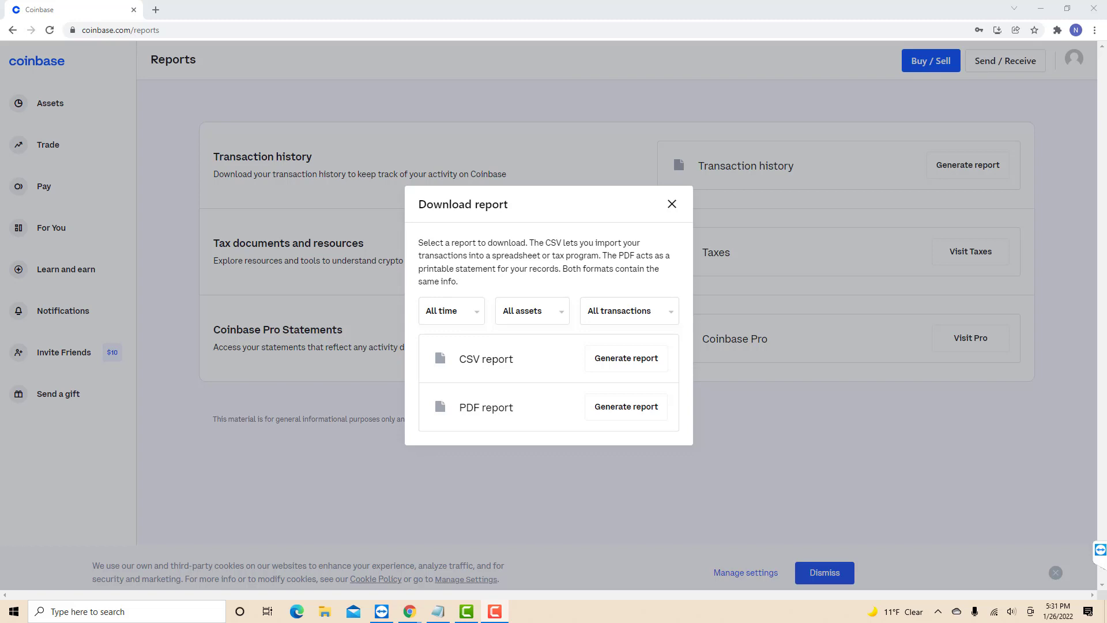
# - Set the time period, asset and transaction filters and generate the PDF transaction-history report
pyautogui.click(450, 310)
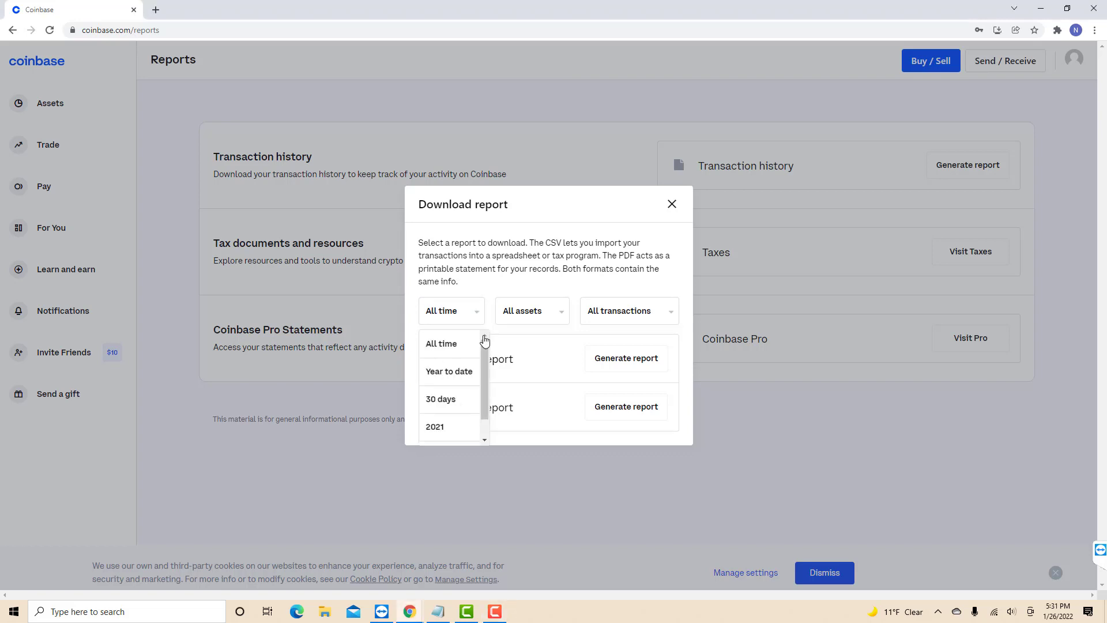
pyautogui.click(530, 310)
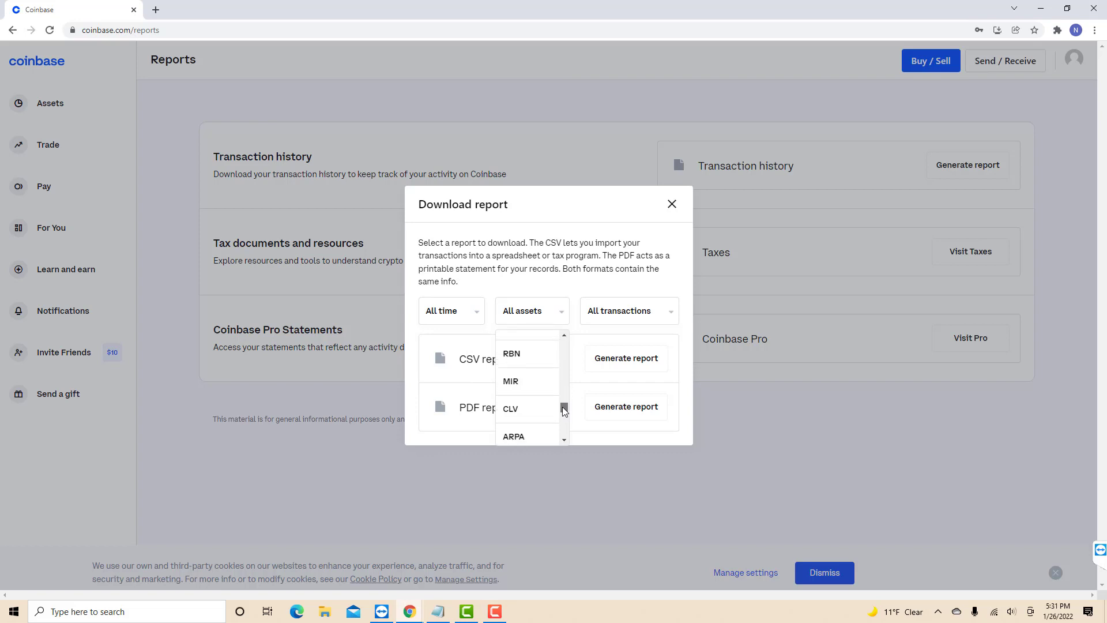
pyautogui.click(627, 310)
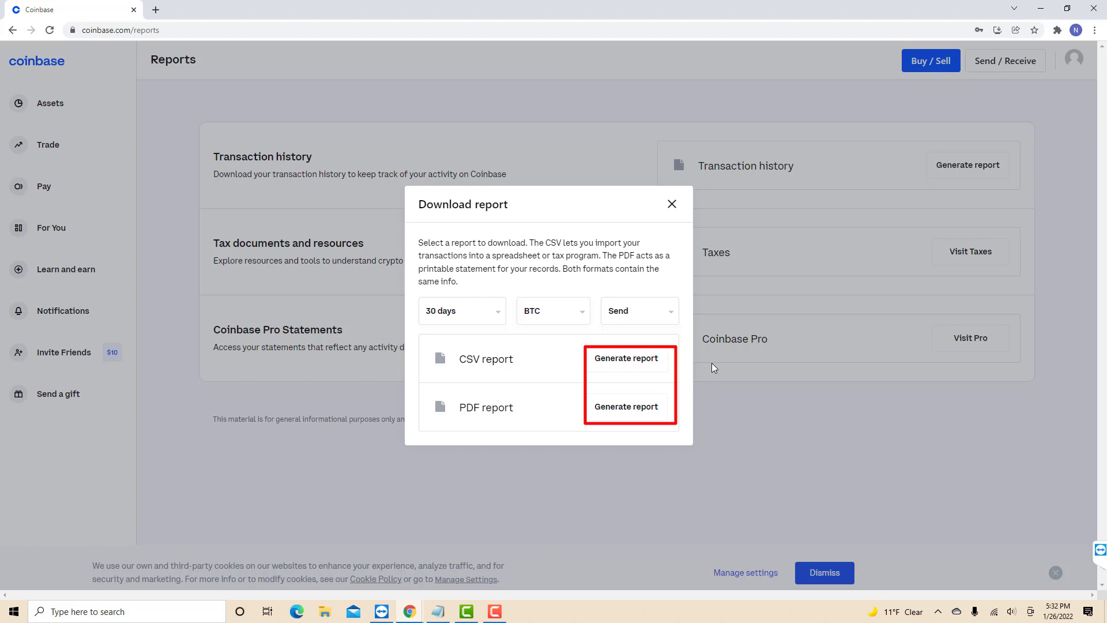
pyautogui.click(625, 405)
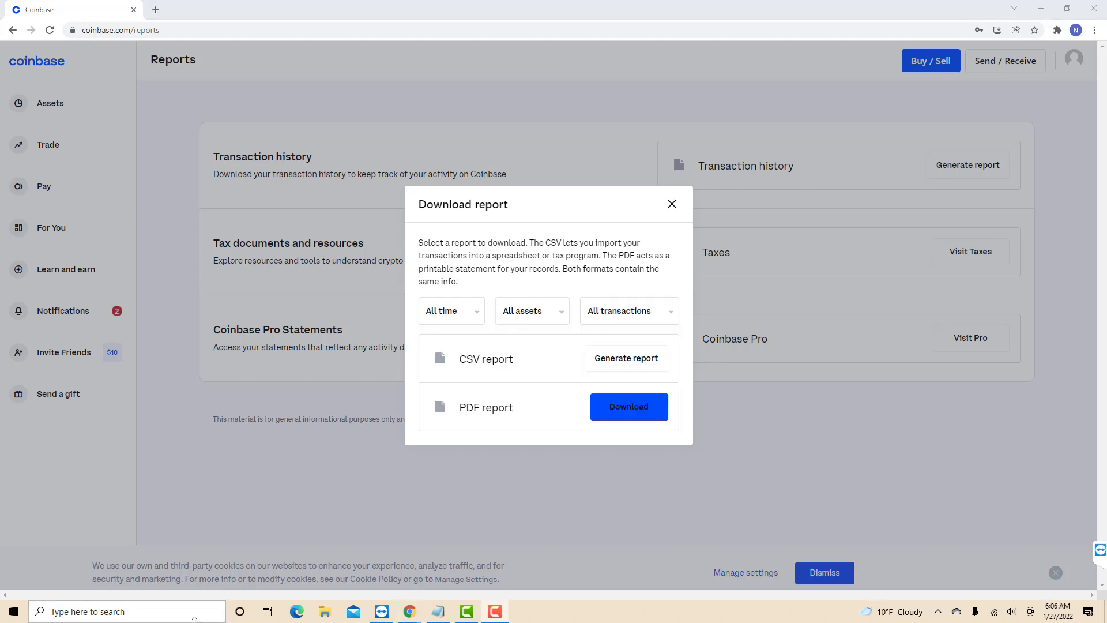